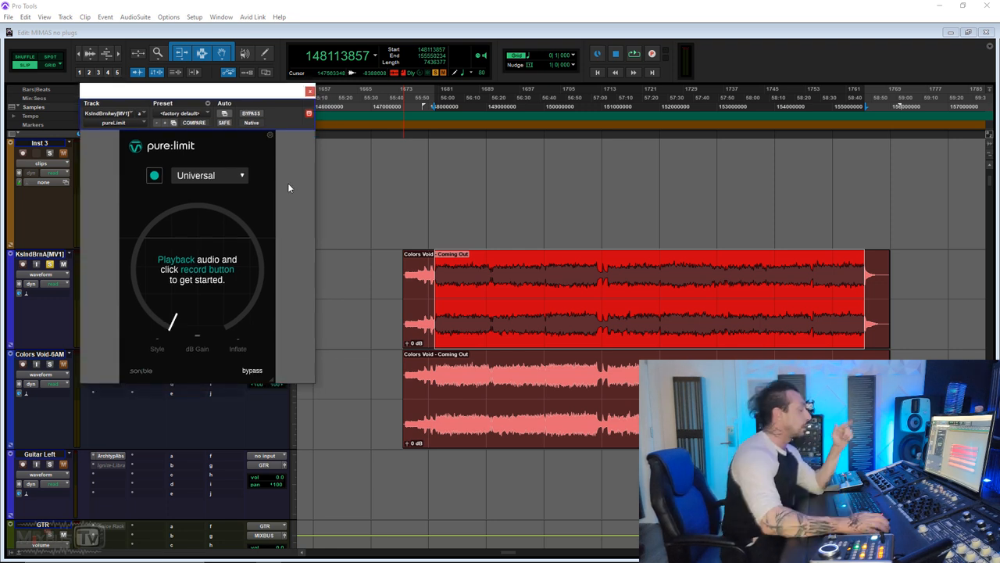
mouse_move(186, 263)
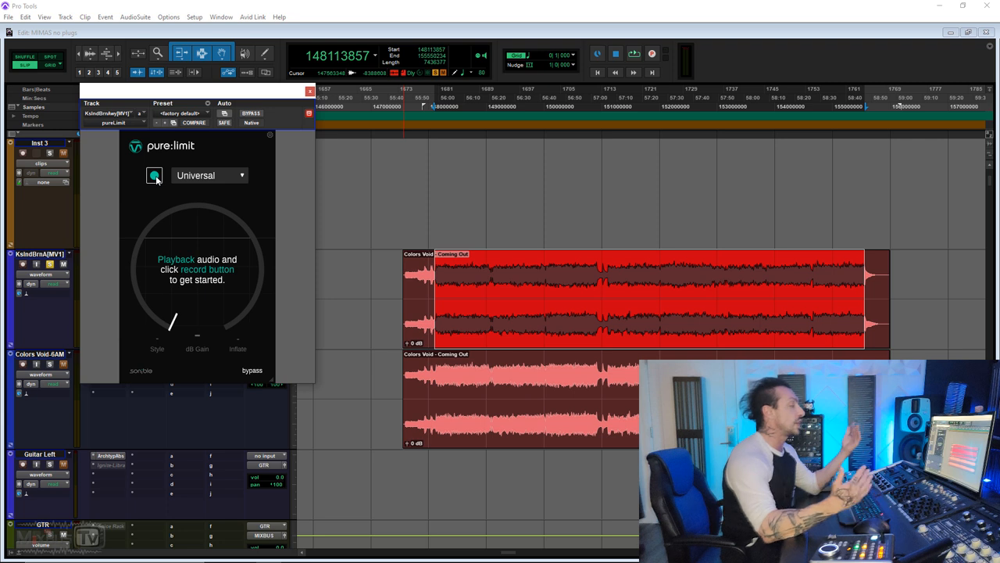
Step: Choose the Rock profile in pure:limit and let it learn the mix, reaching 7.7 dB gain
left_click(153, 175)
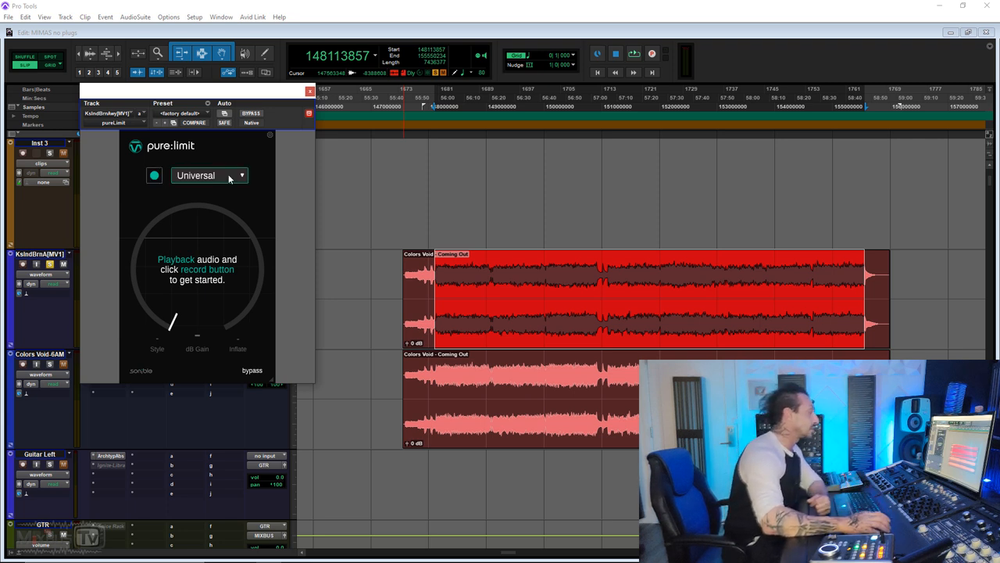
left_click(210, 175)
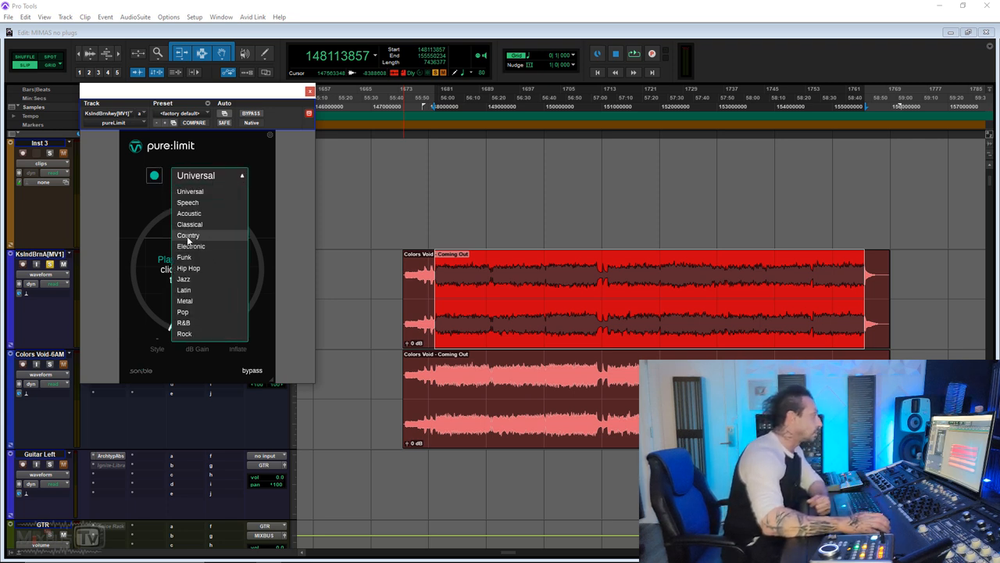
left_click(184, 332)
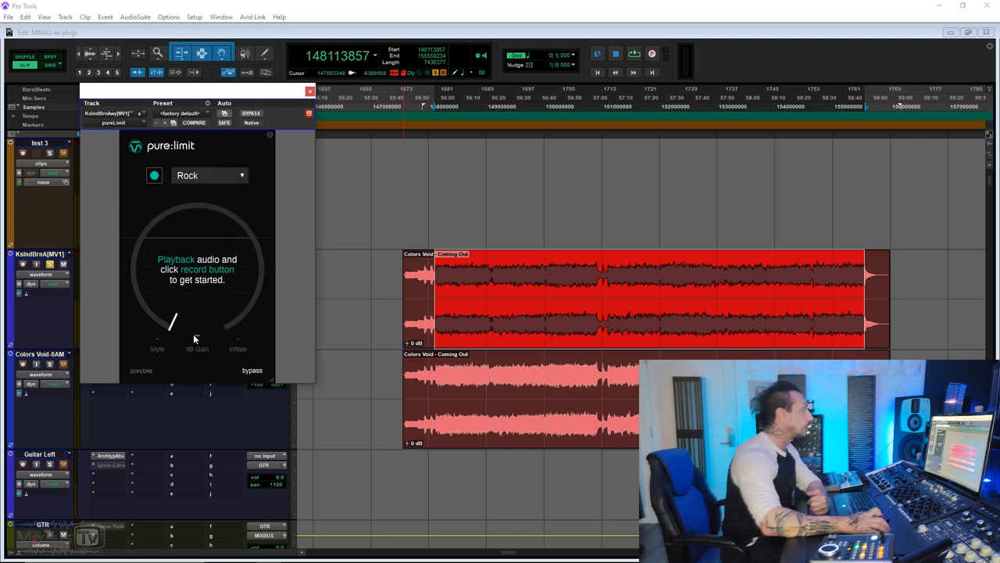
left_click(153, 175)
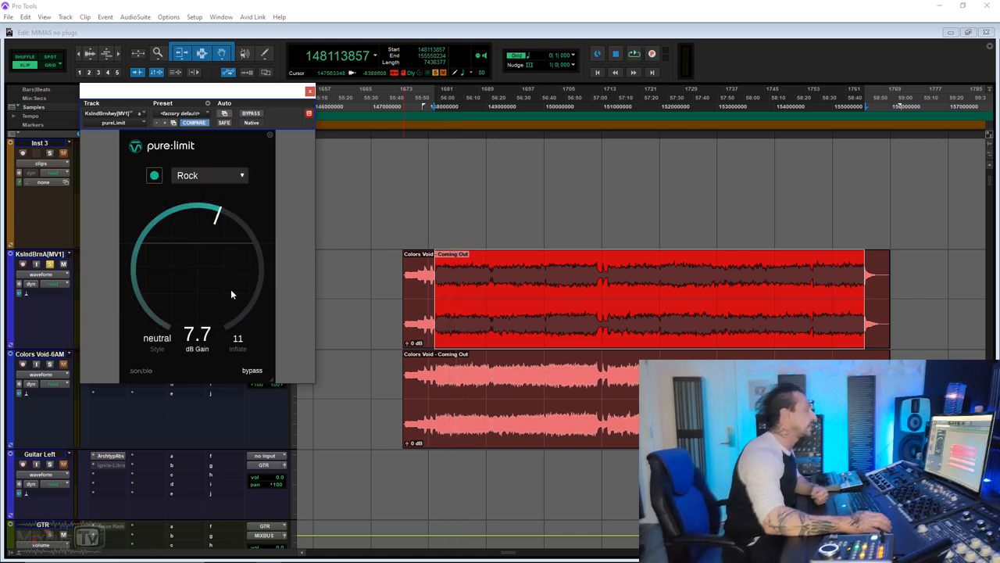
mouse_move(203, 347)
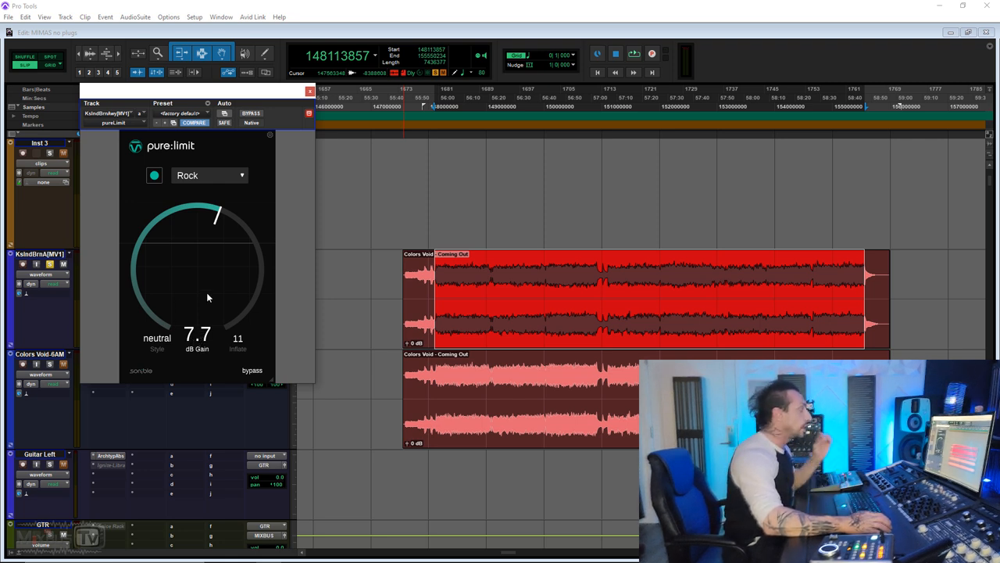
mouse_move(211, 278)
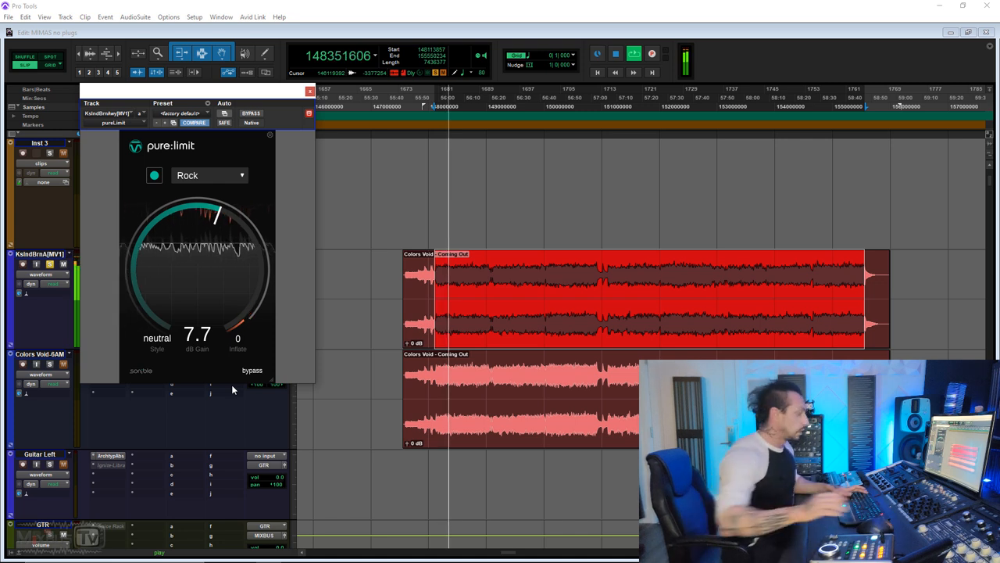
Step: Reposition the pure:limit window and raise its gain ring to 8.9 dB during playback
left_click_drag(238, 328, 250, 287)
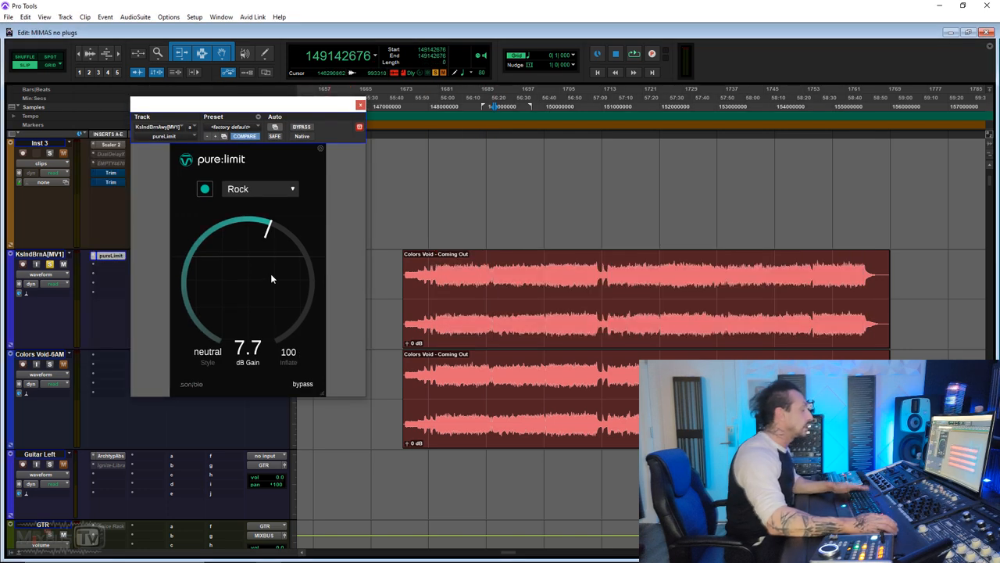
mouse_move(261, 241)
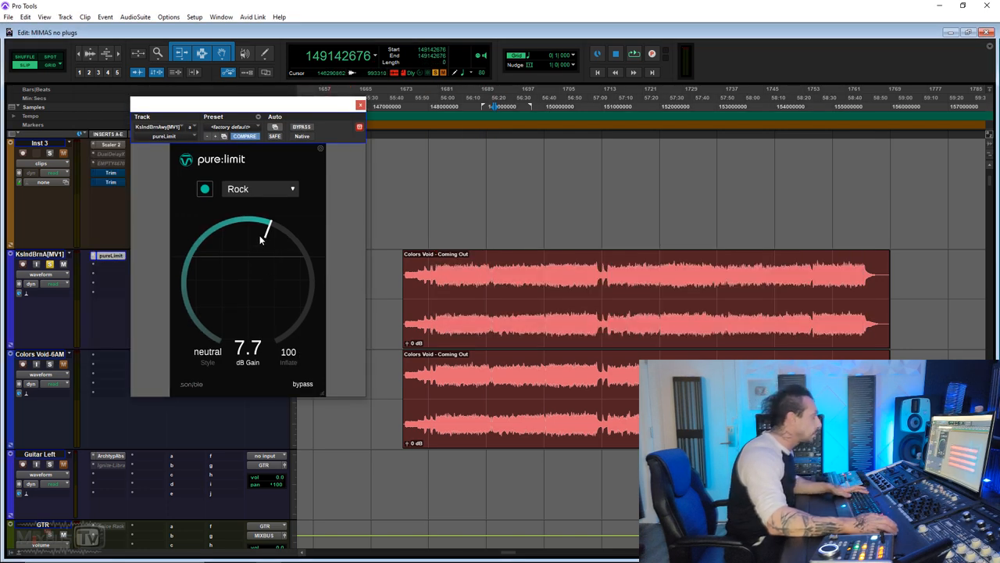
left_click_drag(268, 232, 280, 234)
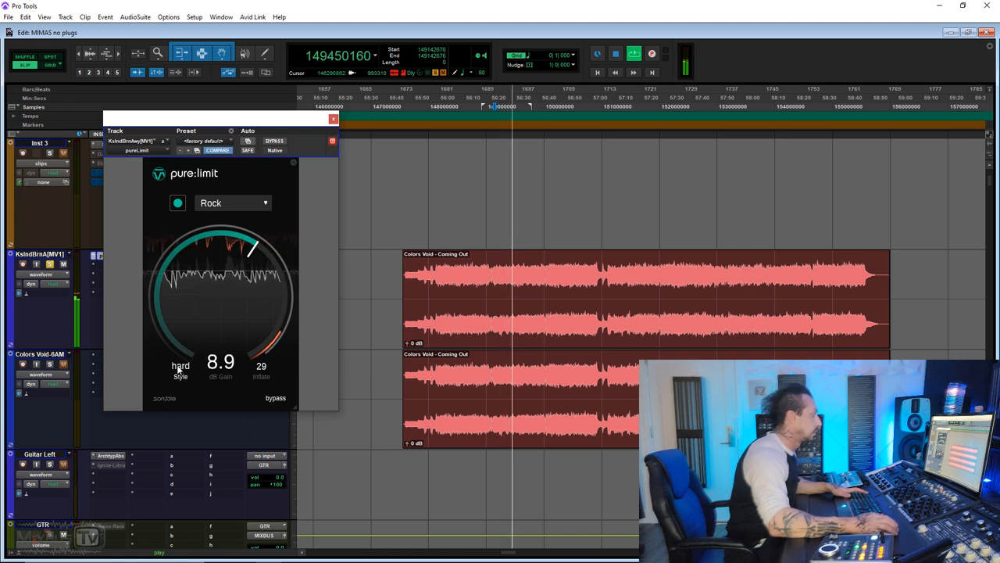
Step: Cycle the limiting style through hard and neutral to soft, then enlarge the plugin window
left_click(182, 366)
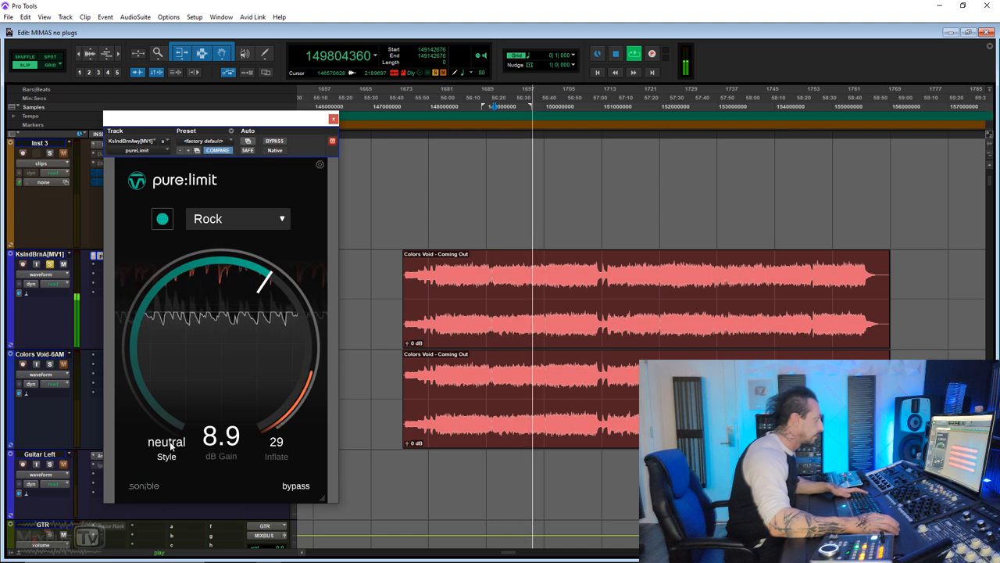
left_click(166, 441)
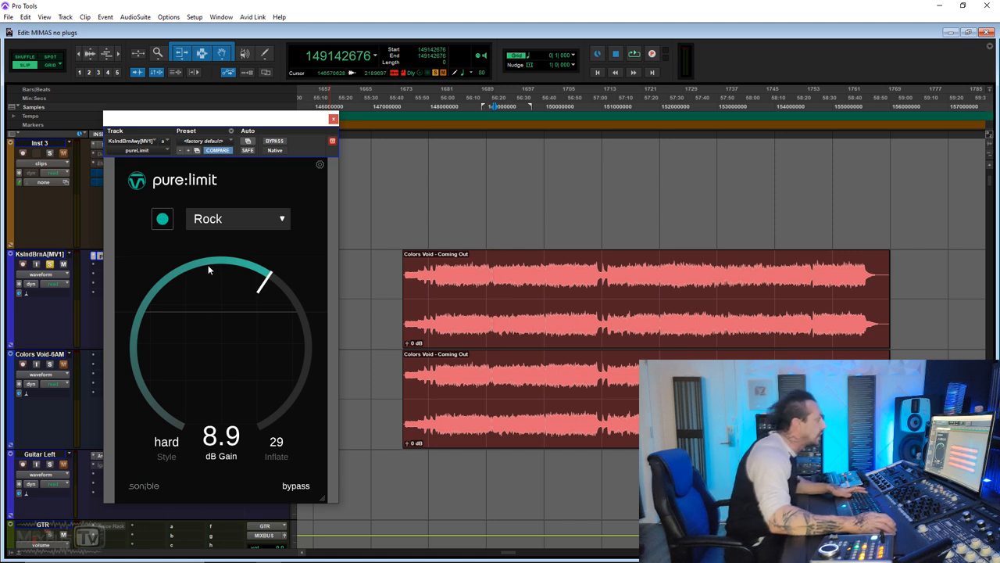
left_click(166, 441)
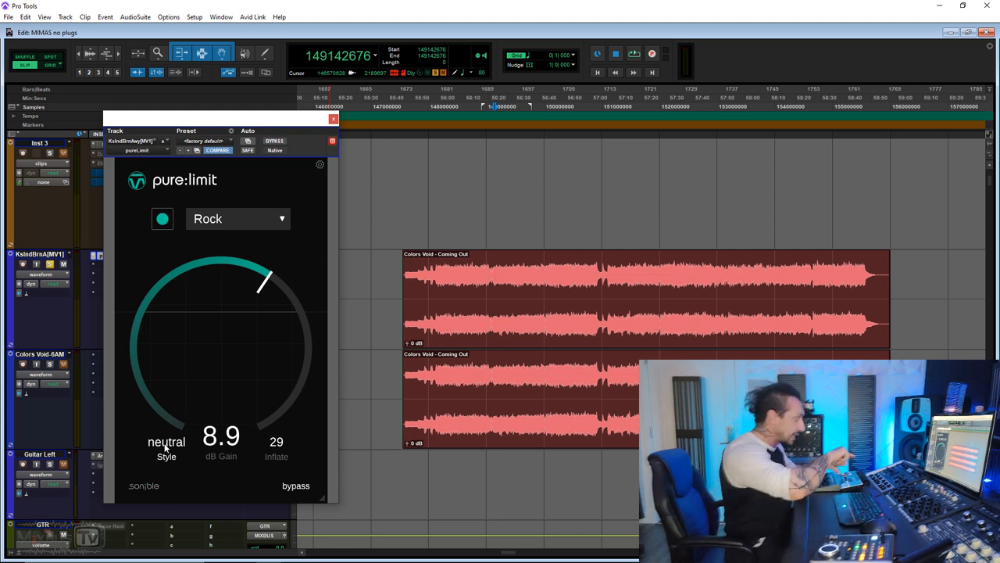
mouse_move(188, 297)
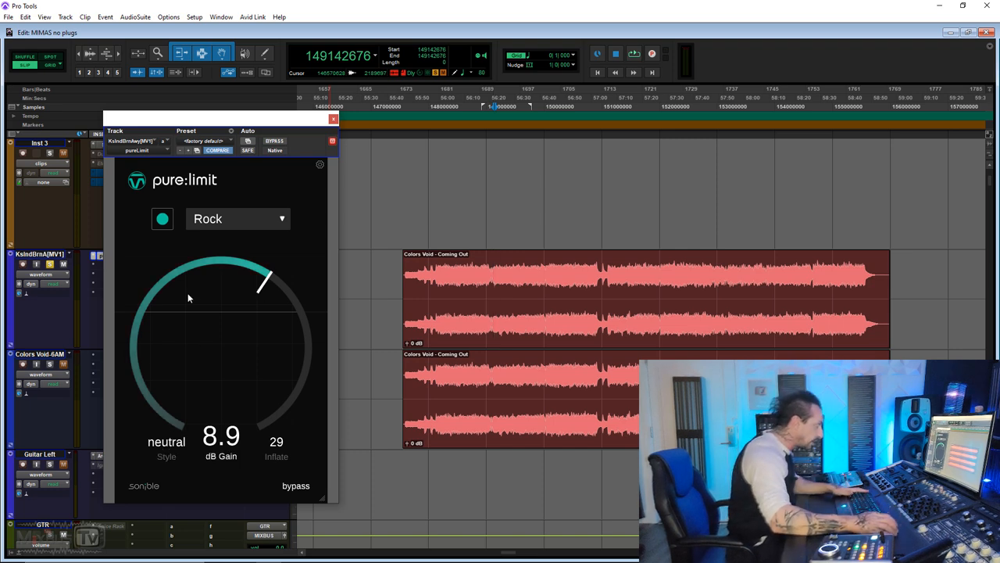
left_click_drag(219, 118, 164, 57)
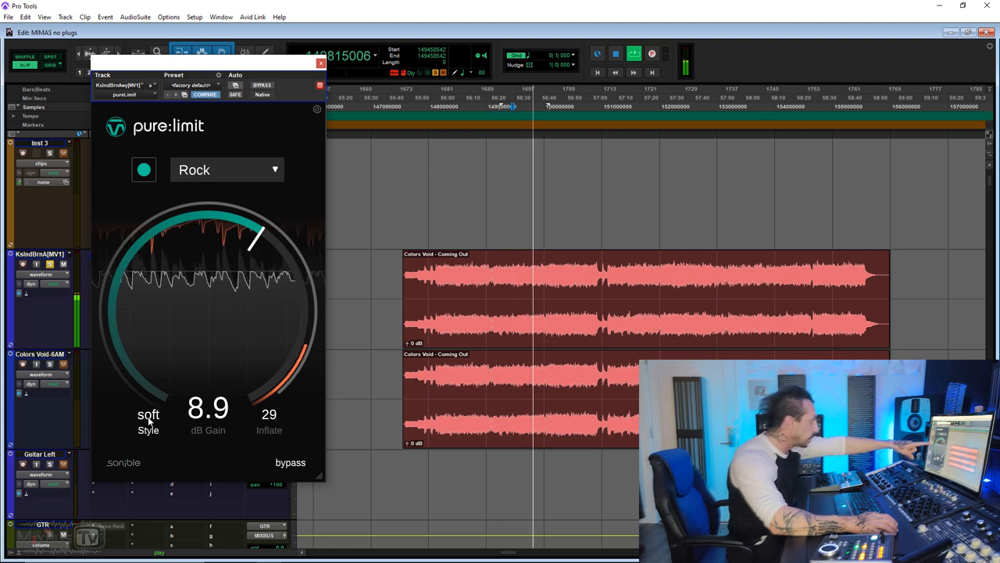
Step: Cycle the style through neutral to hard, leaving inflate at 50
left_click(147, 414)
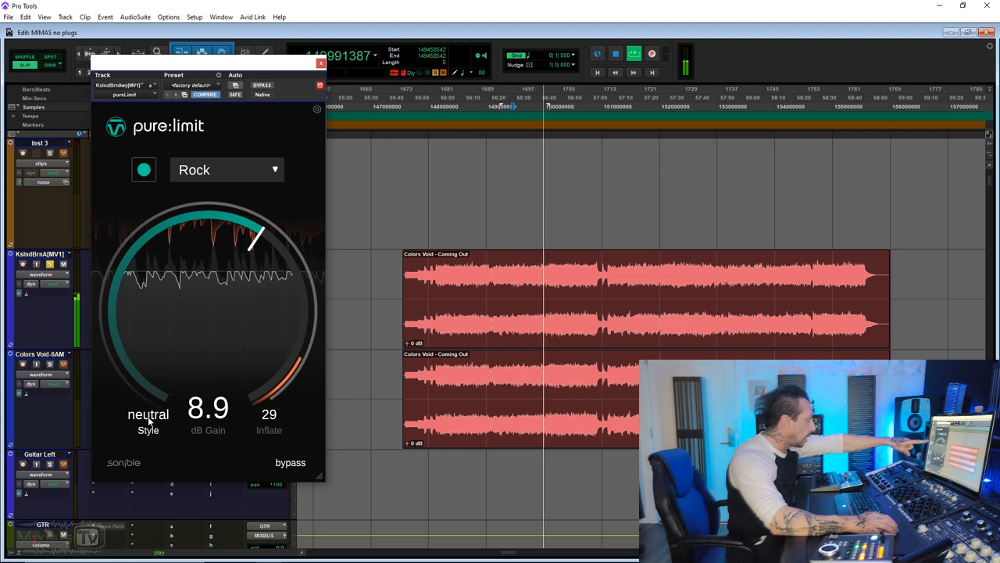
left_click(147, 414)
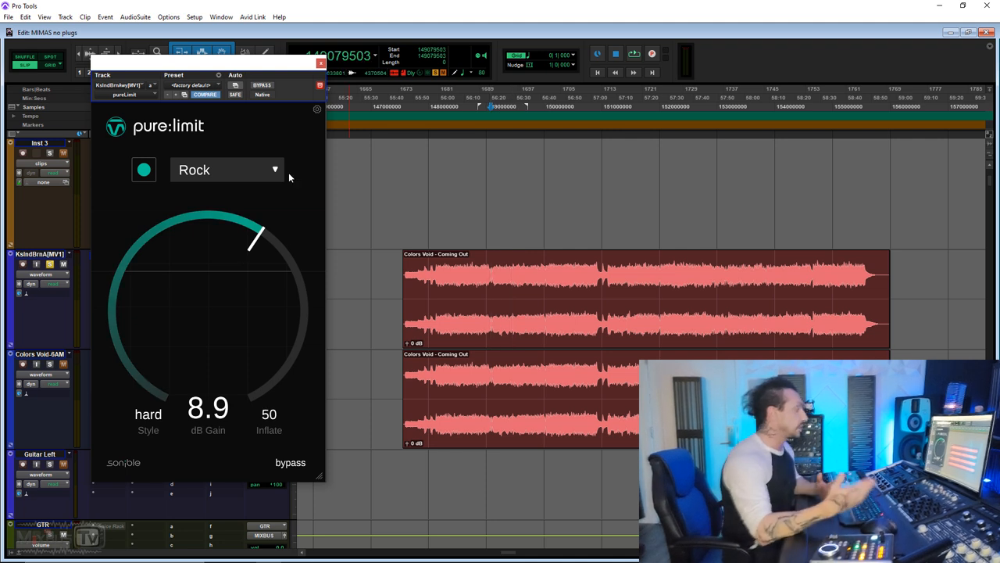
mouse_move(263, 178)
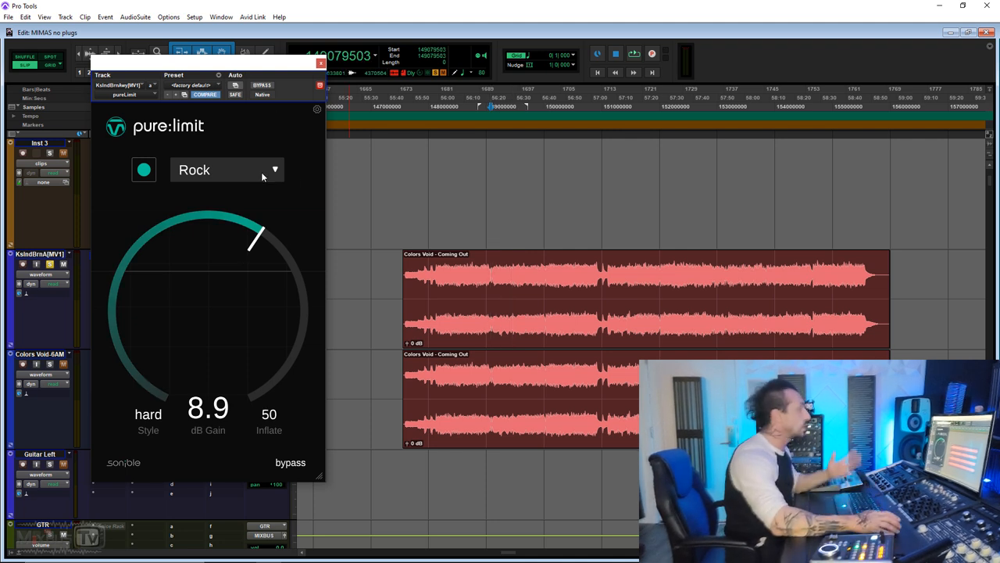
left_click(321, 62)
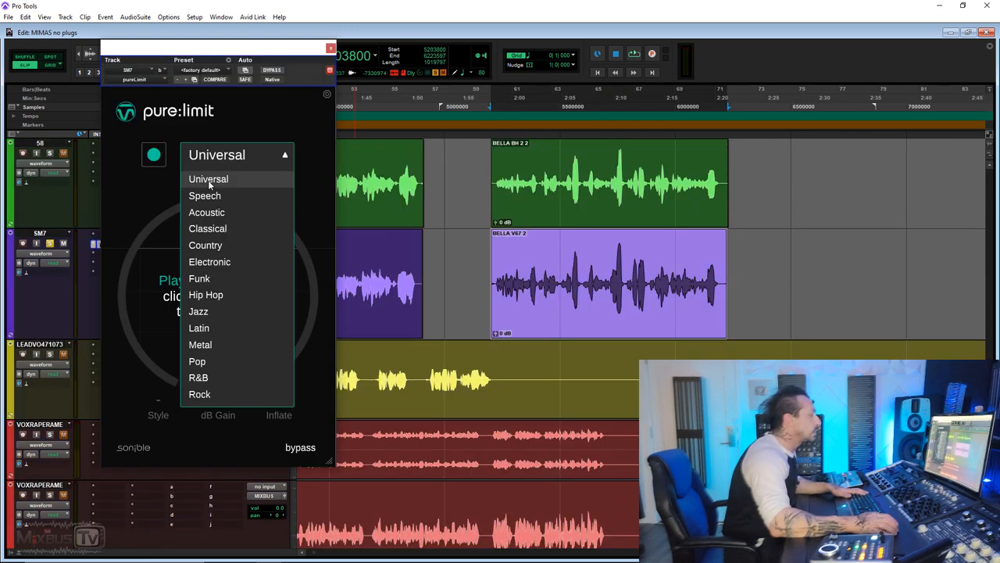
Step: Keep the Universal profile and learn 10.6 dB gain from the vocal playback
left_click(209, 178)
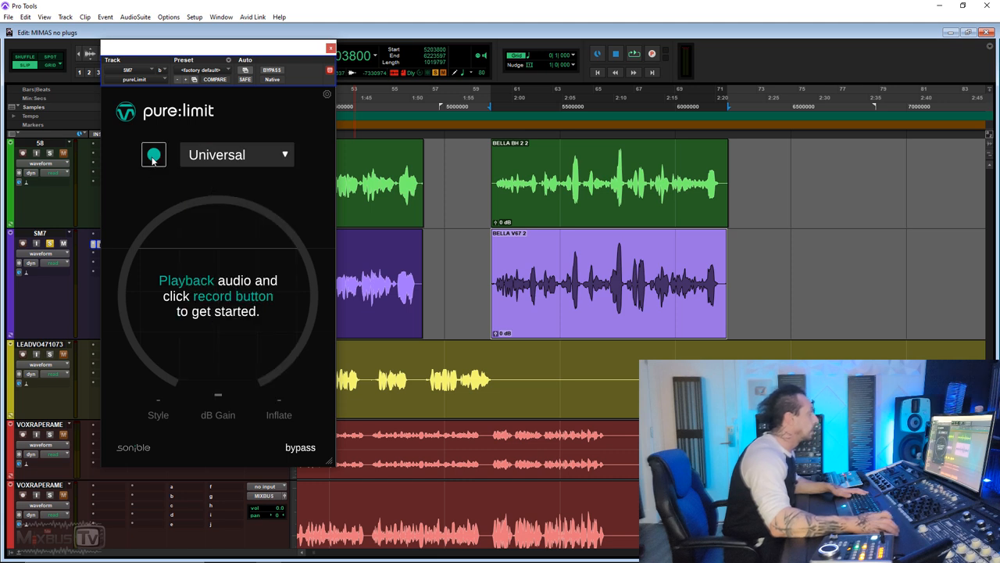
left_click(153, 155)
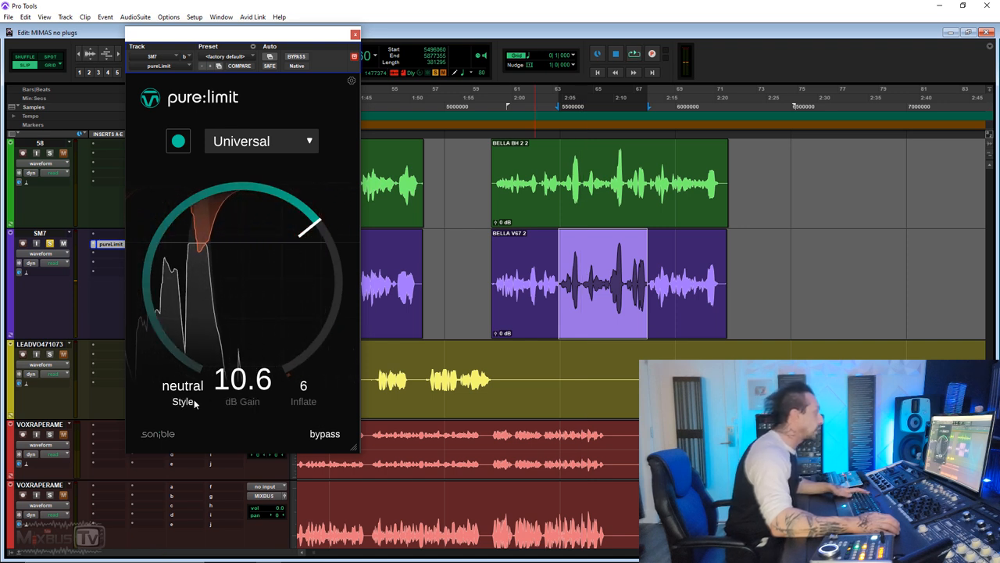
Step: Switch the vocal limiter style to hard, then bypass it to hear the dry vocal
left_click(183, 391)
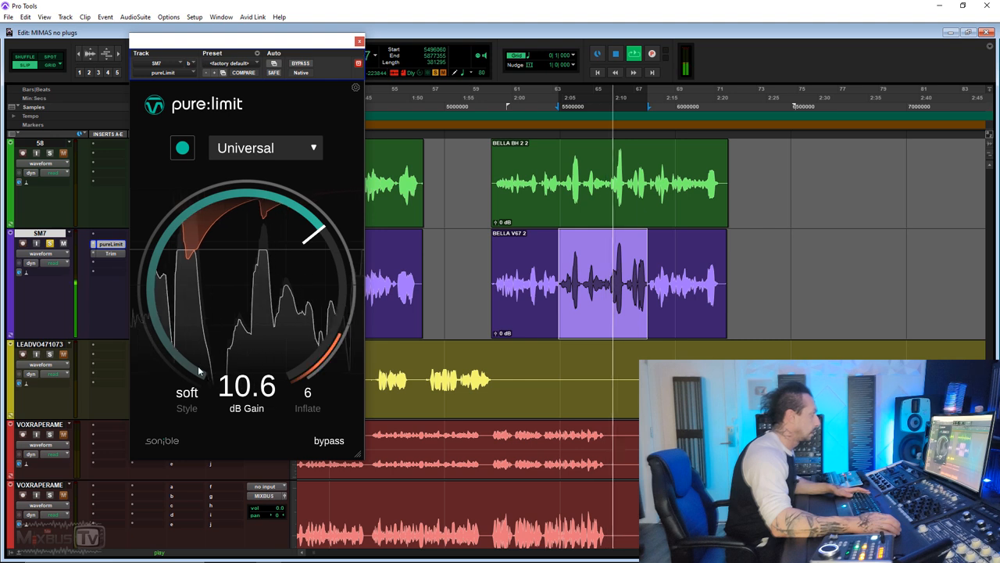
left_click(187, 392)
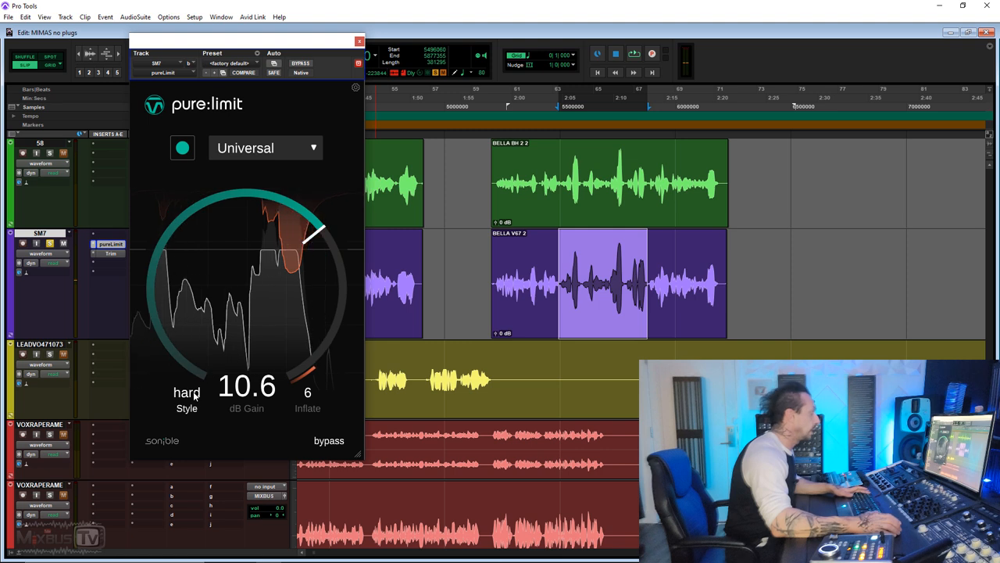
left_click(188, 392)
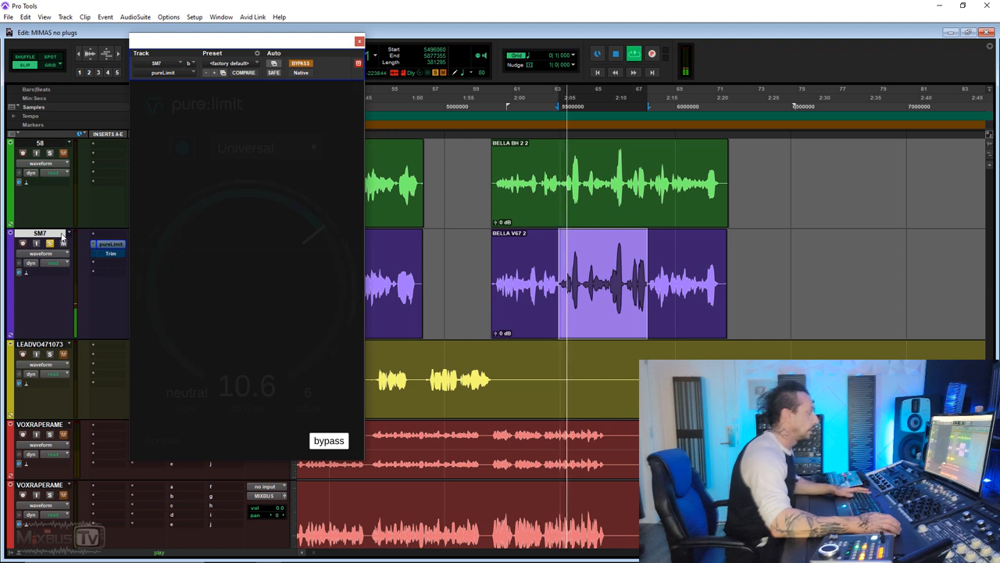
mouse_move(63, 241)
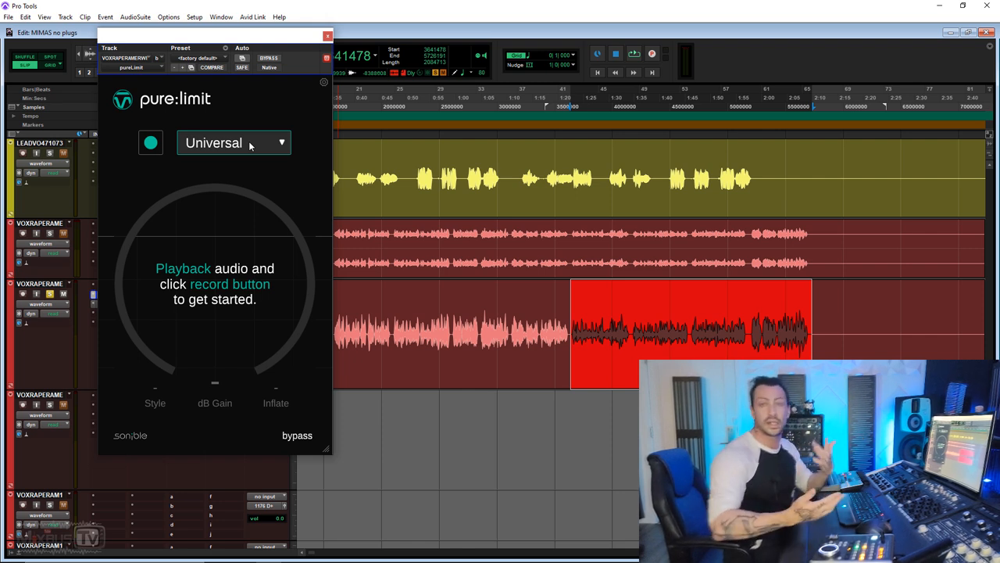
Step: Choose the Speech profile for the rap vocal and push the gain up to 14.3 dB
left_click(237, 142)
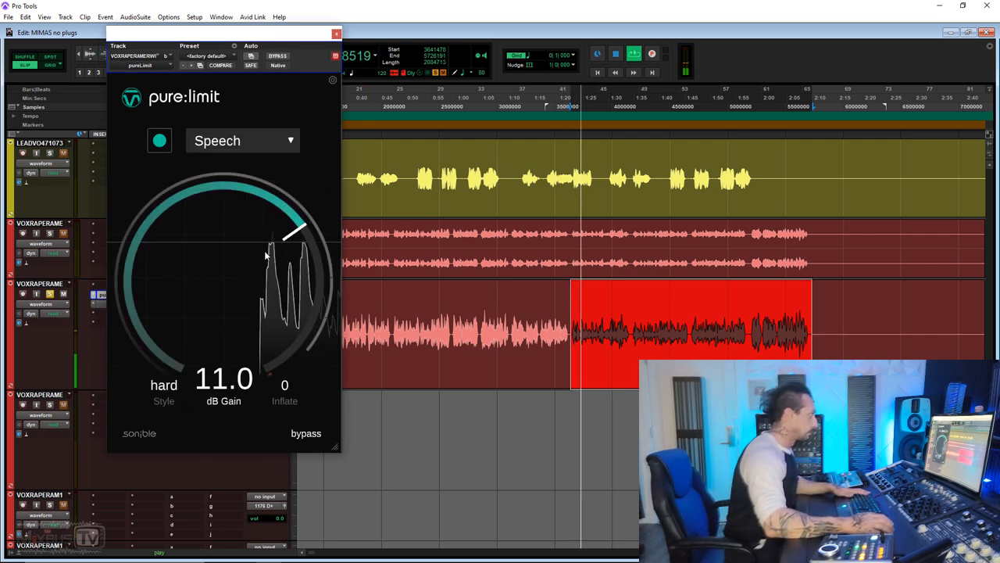
left_click_drag(297, 232, 300, 238)
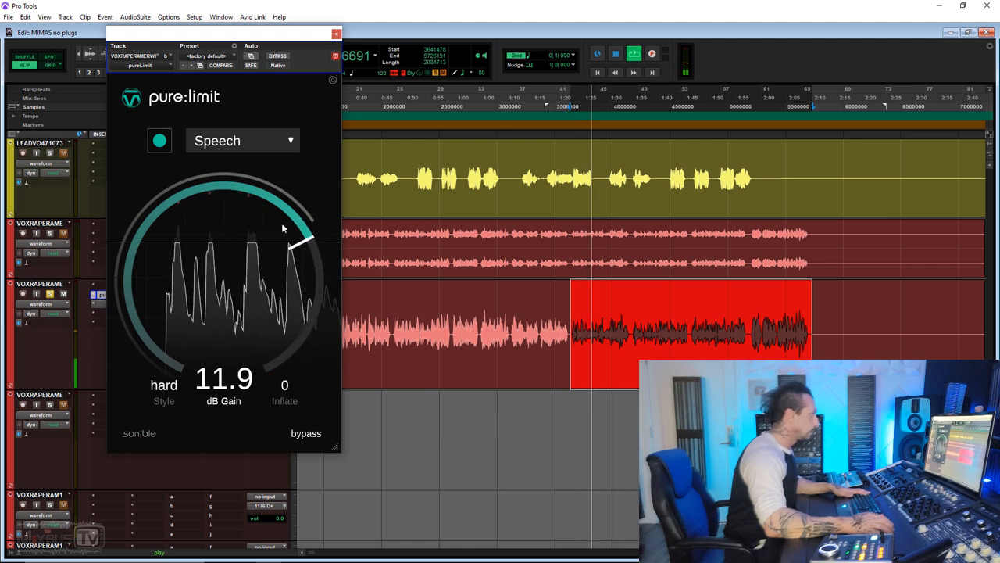
left_click_drag(300, 237, 305, 268)
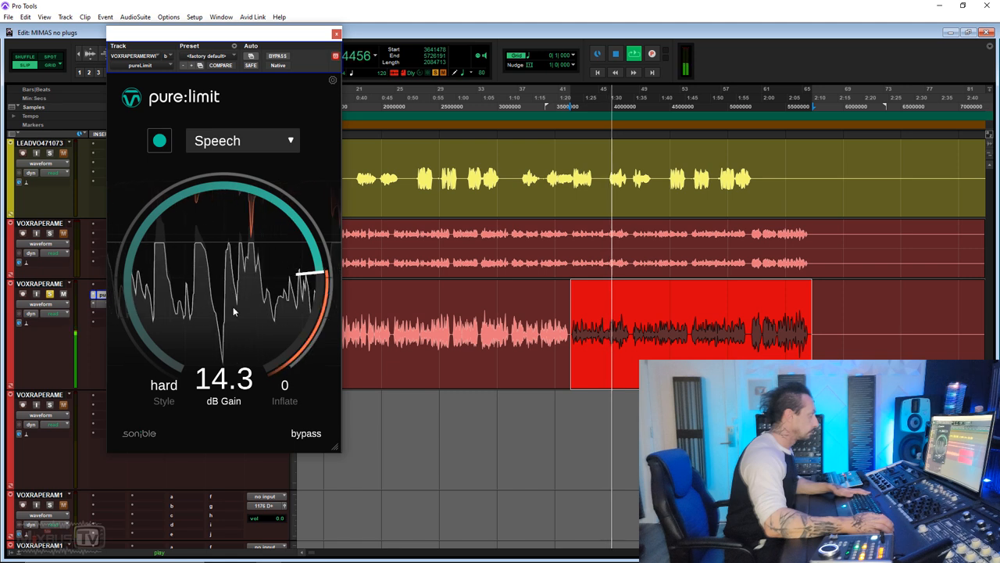
Step: Toggle the limiter style between soft and hard several times to compare them
left_click(165, 385)
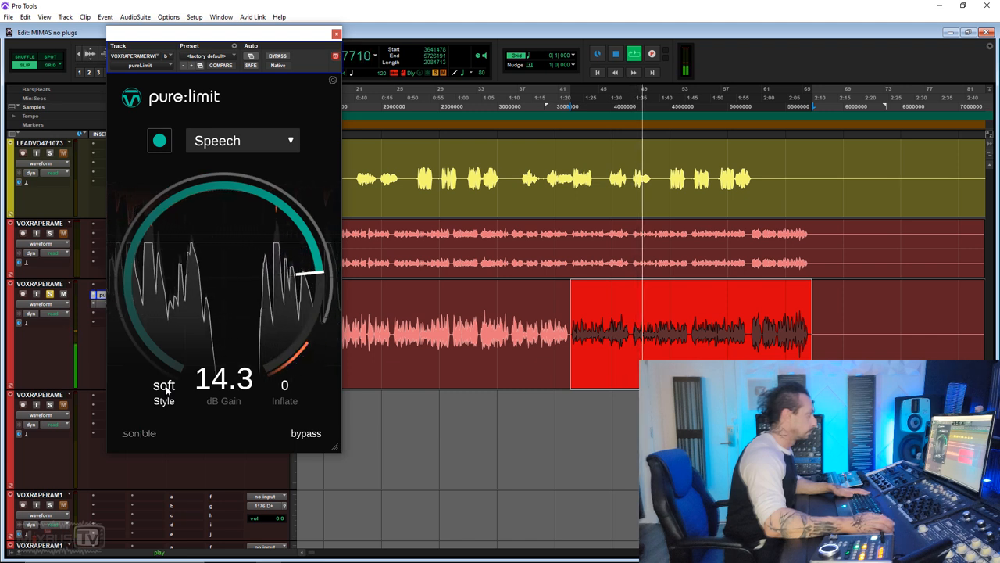
left_click(164, 385)
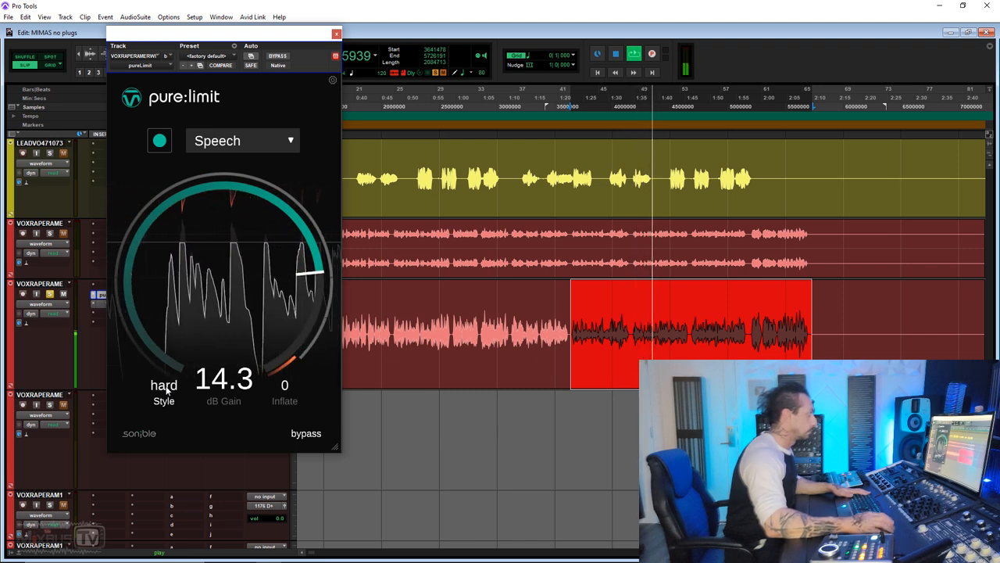
left_click(164, 384)
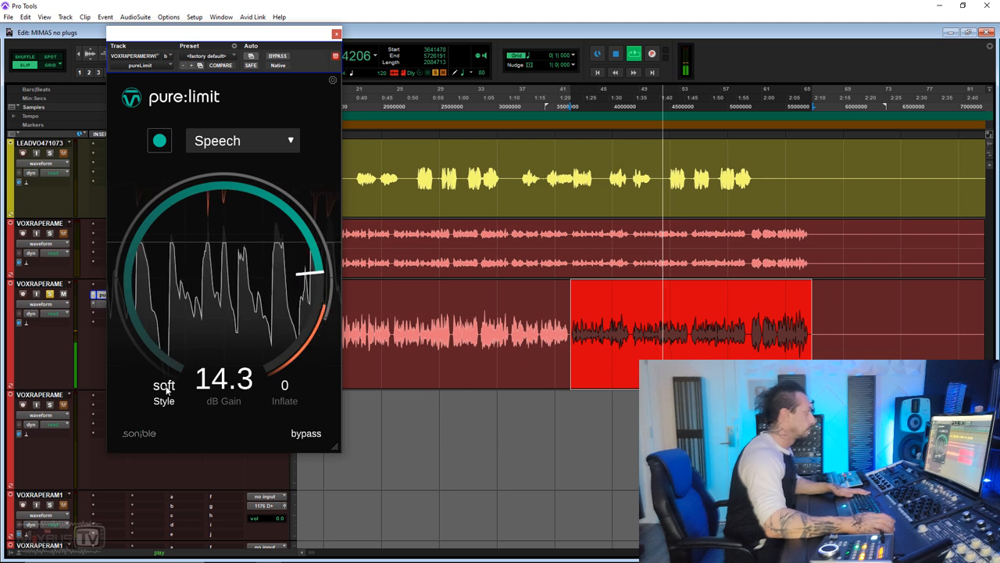
left_click(164, 385)
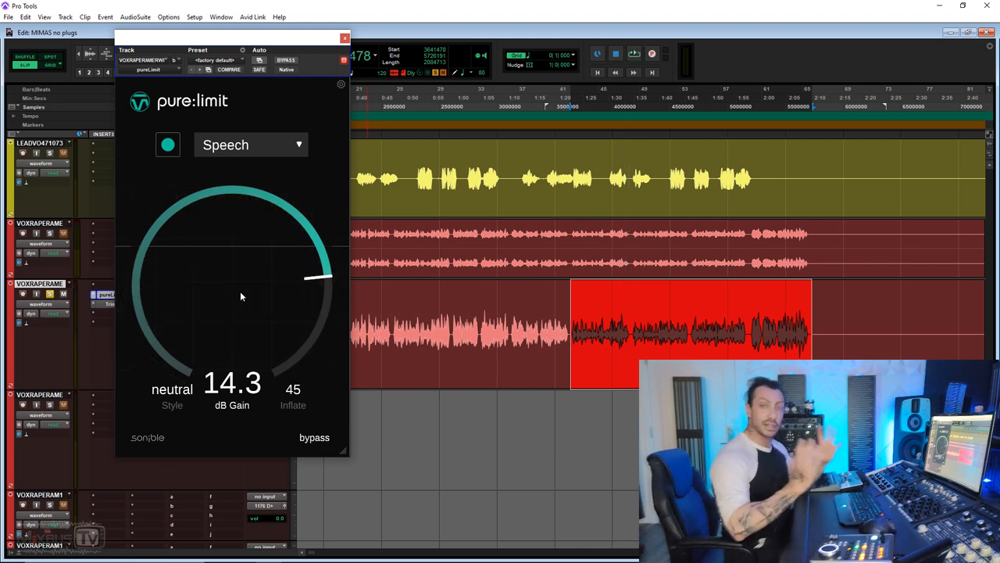
mouse_move(113, 322)
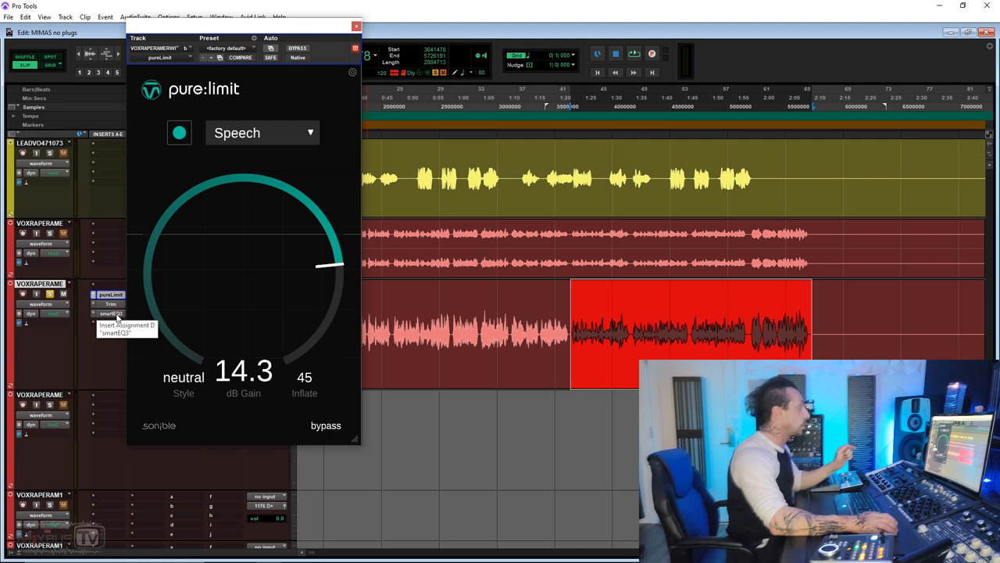
Step: In smart:EQ 3, select the Vocal Low profile, lower the broad boost band, and close the EQ
left_click(111, 312)
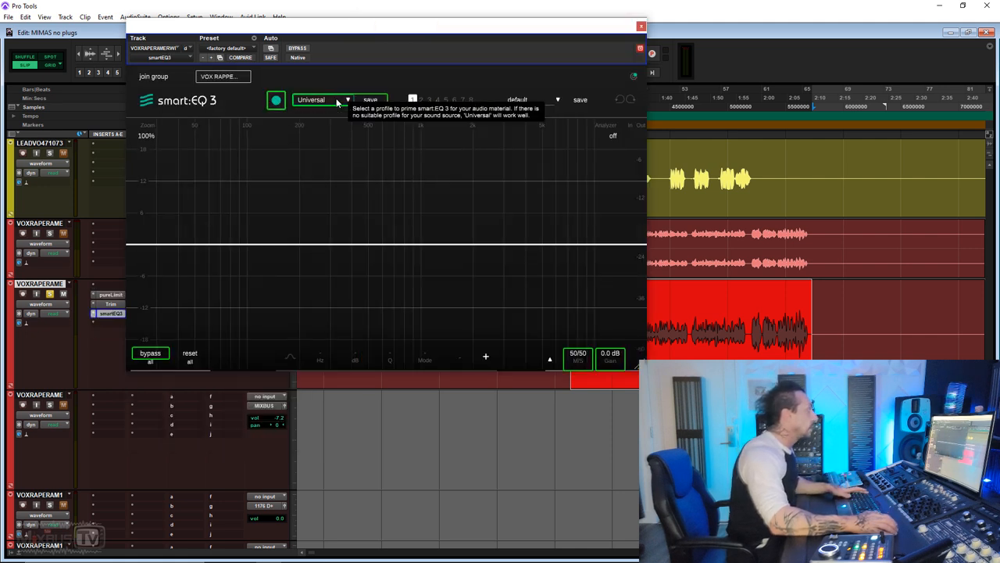
left_click(321, 100)
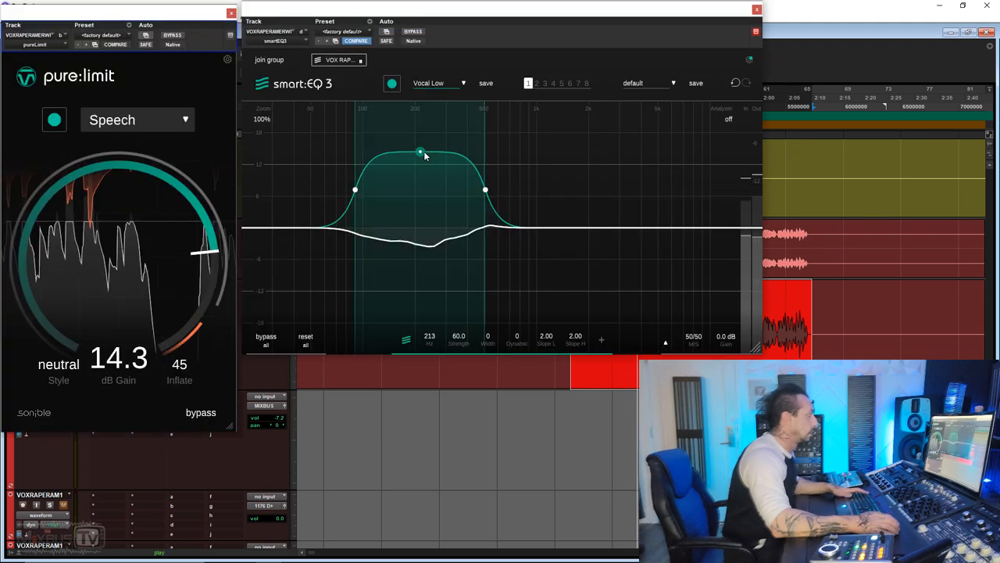
left_click_drag(420, 150, 412, 152)
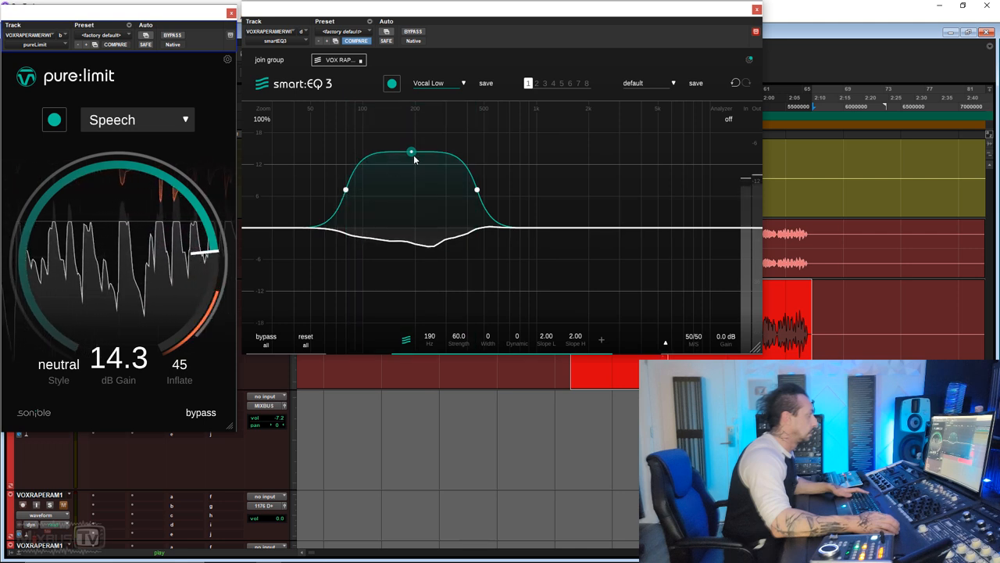
left_click_drag(412, 151, 413, 175)
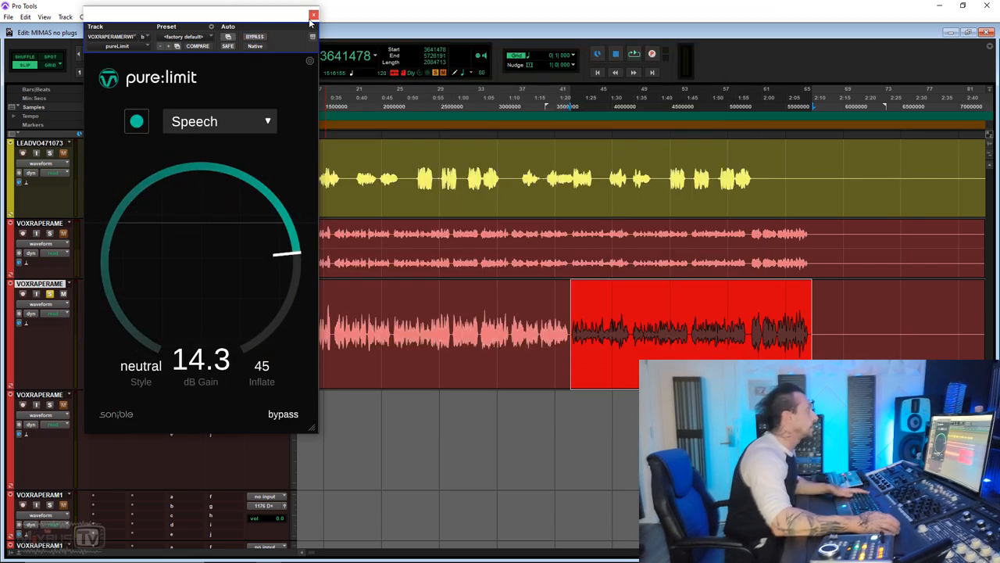
left_click(314, 15)
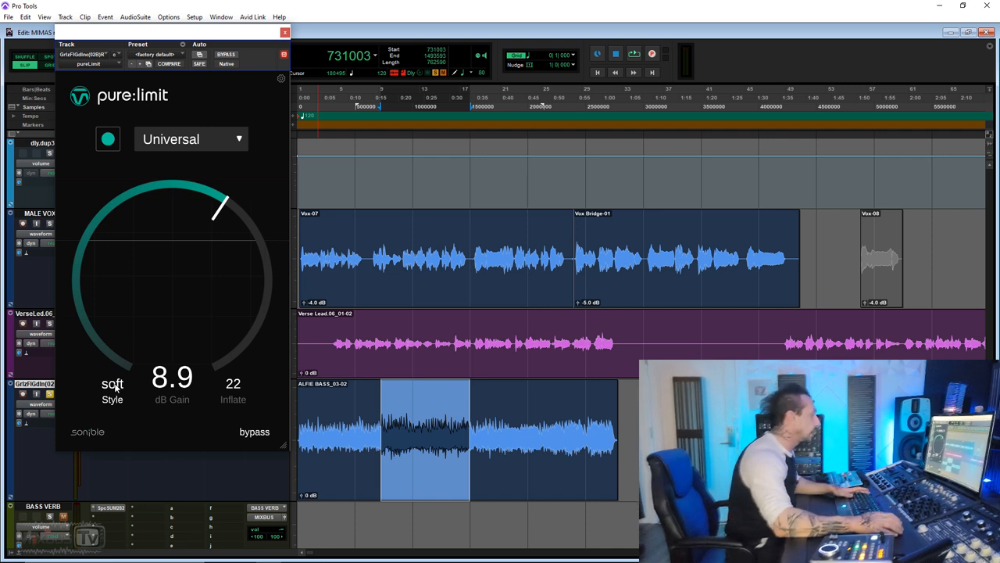
mouse_move(264, 112)
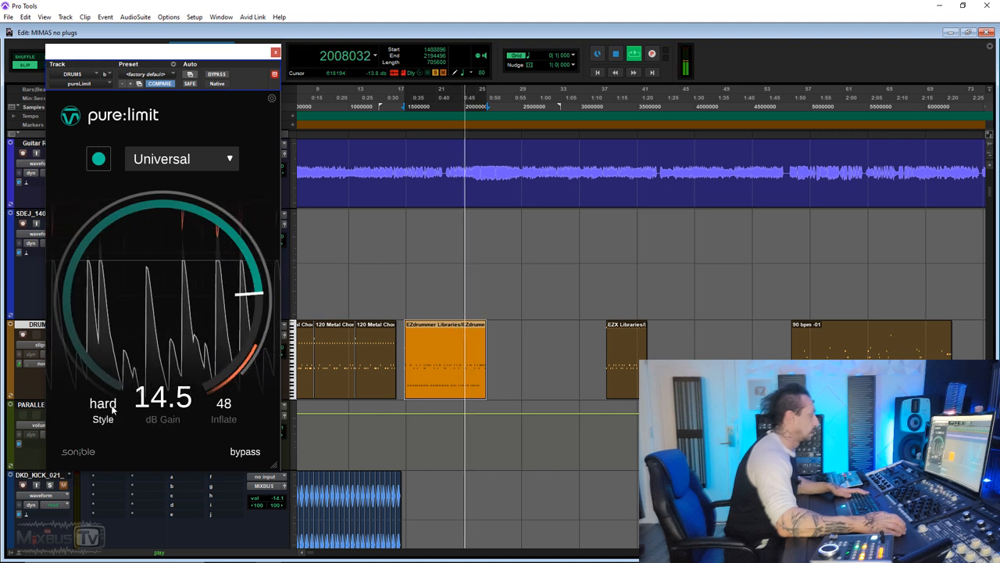
Step: Flip the drum limiter between soft and hard styles, ending on soft at 14.5 dB gain
left_click(103, 403)
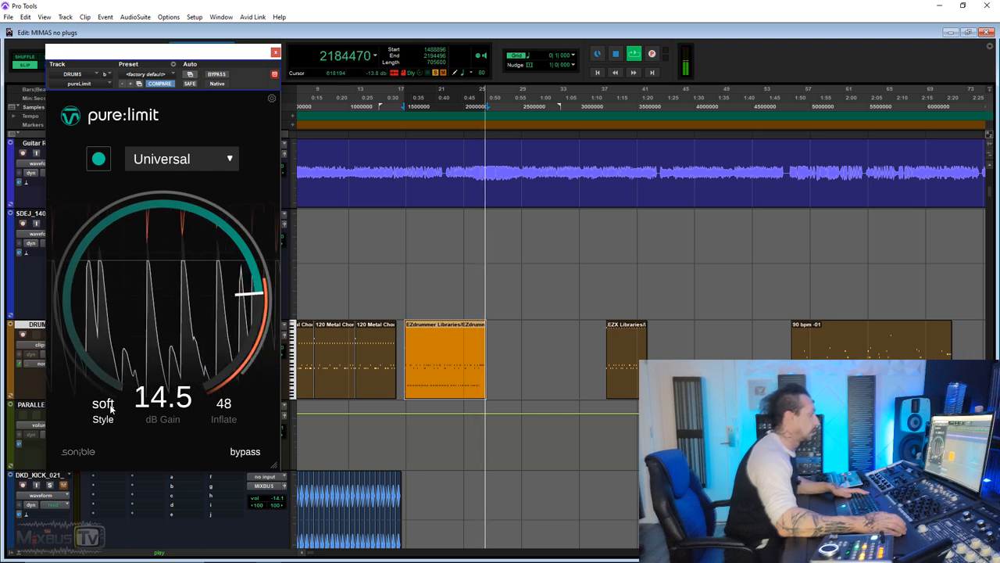
left_click(103, 403)
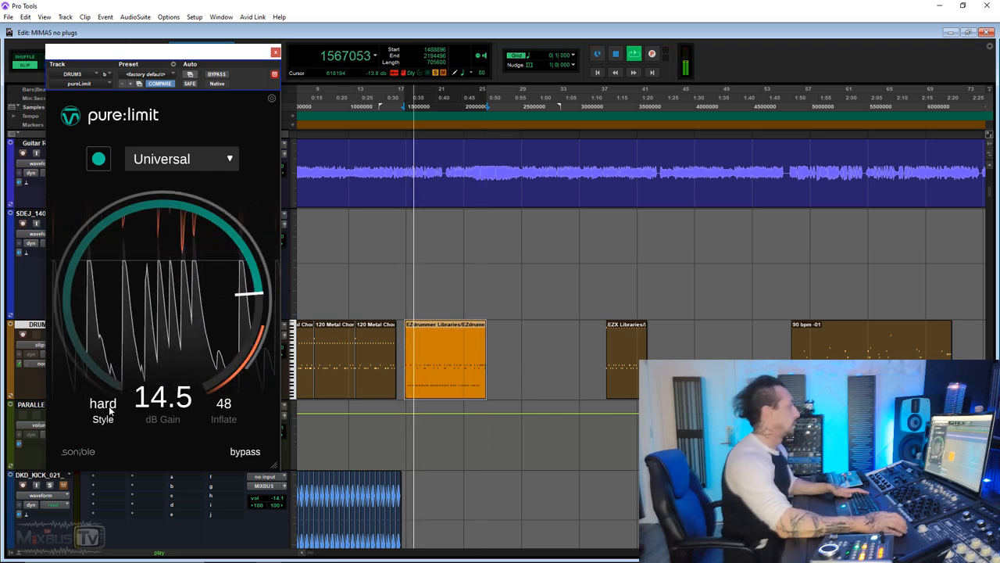
left_click(103, 403)
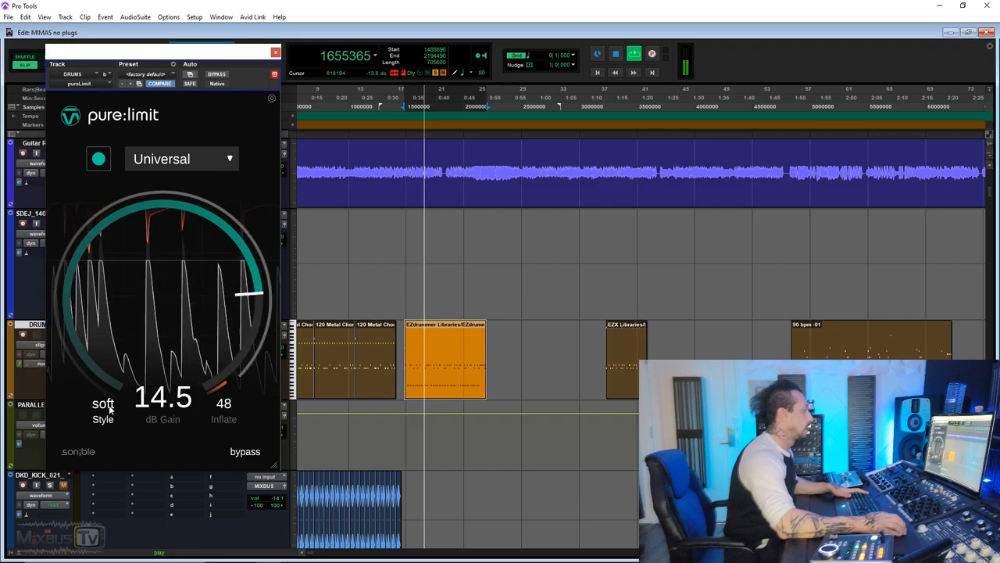